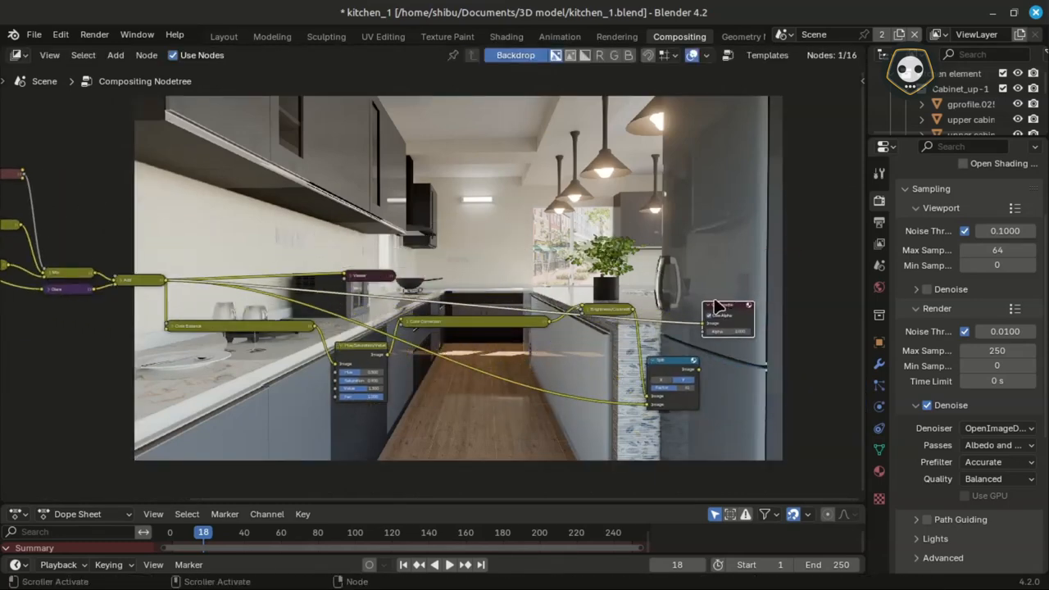
- Expand the Color Correction node showing midtones gamma 0.8 and gain 0.95
drag(724, 315, 741, 367)
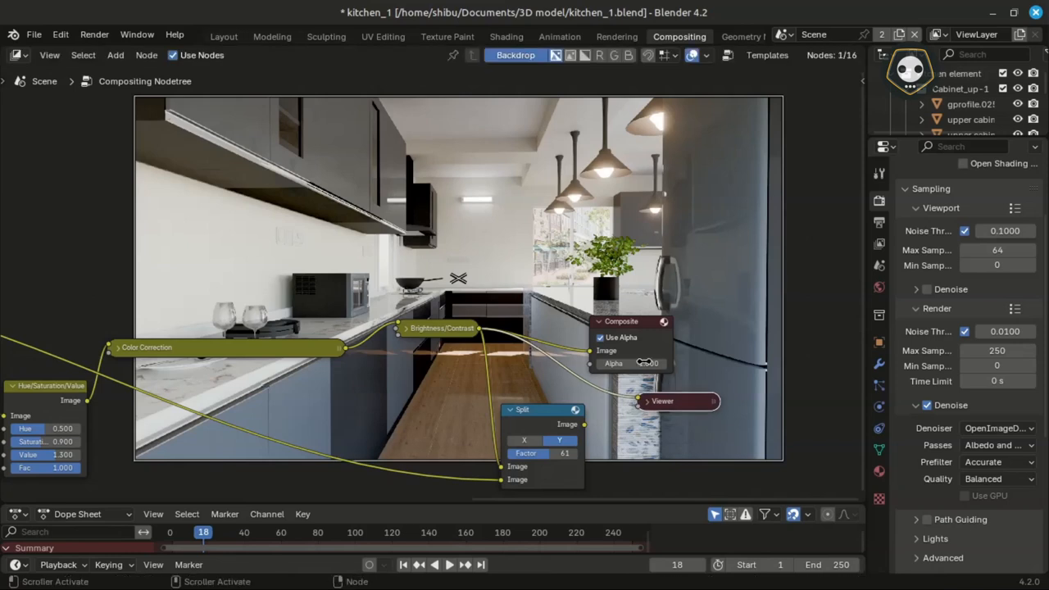
mouse_move(621, 328)
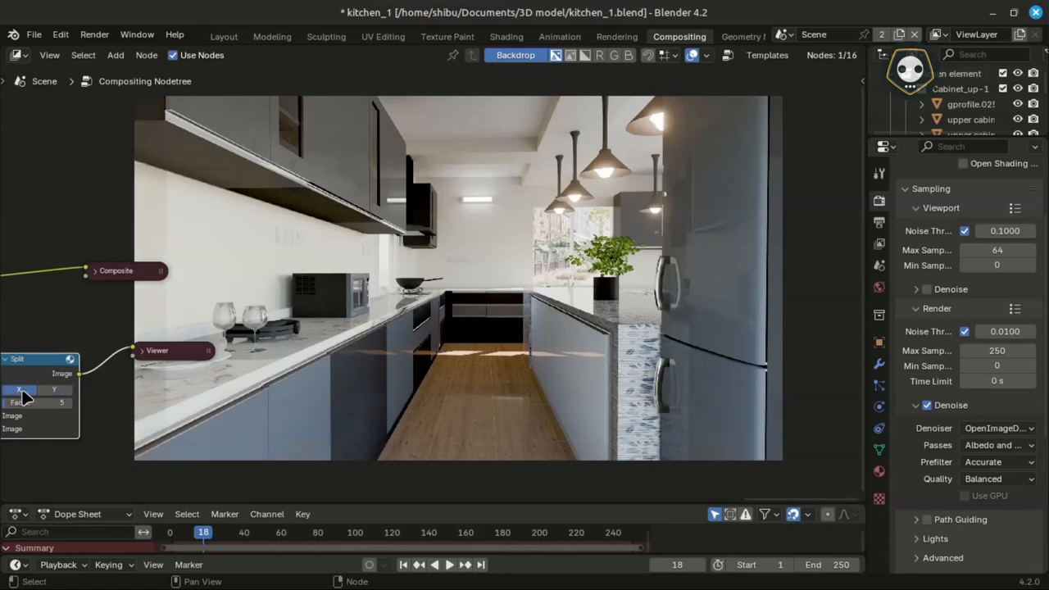
click(20, 402)
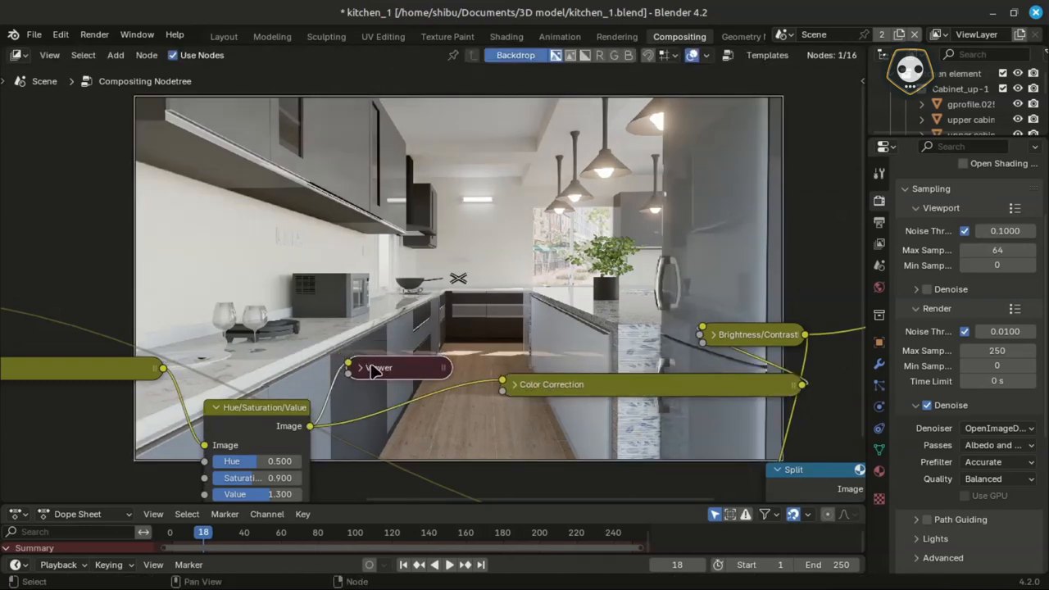
mouse_move(246, 406)
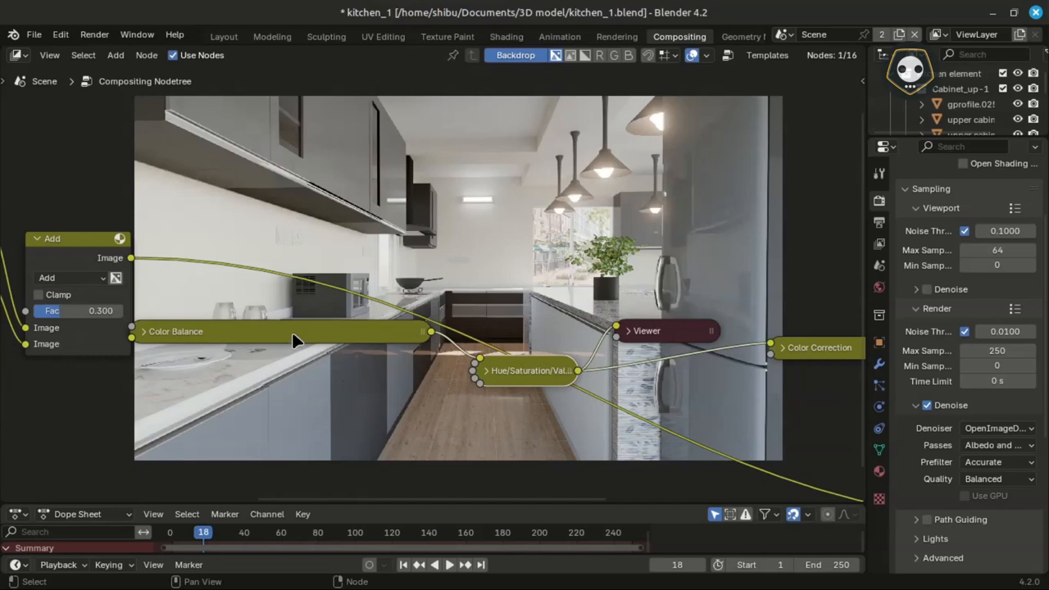
click(146, 331)
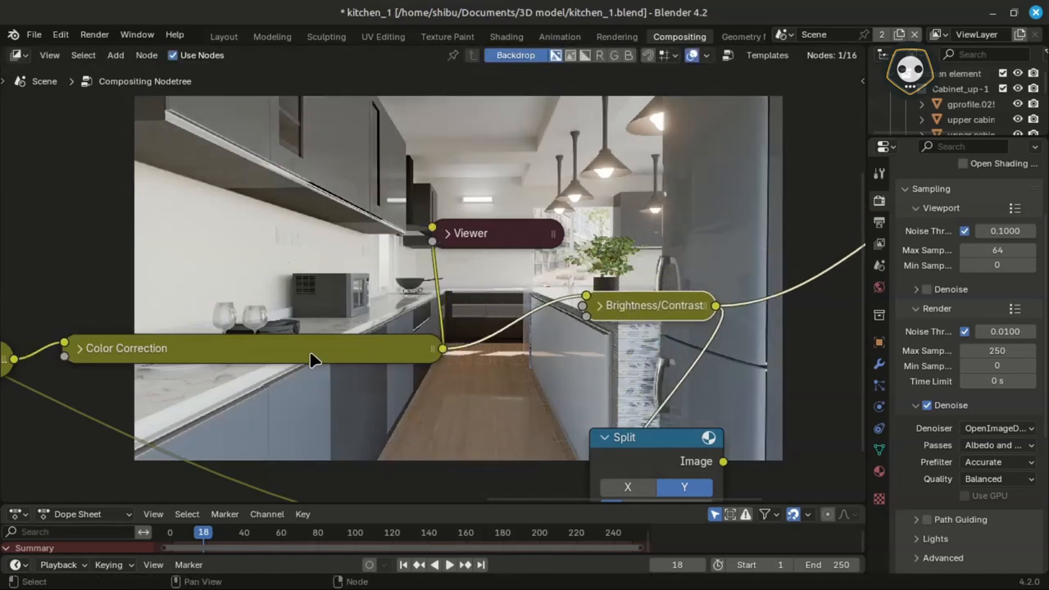
click(78, 347)
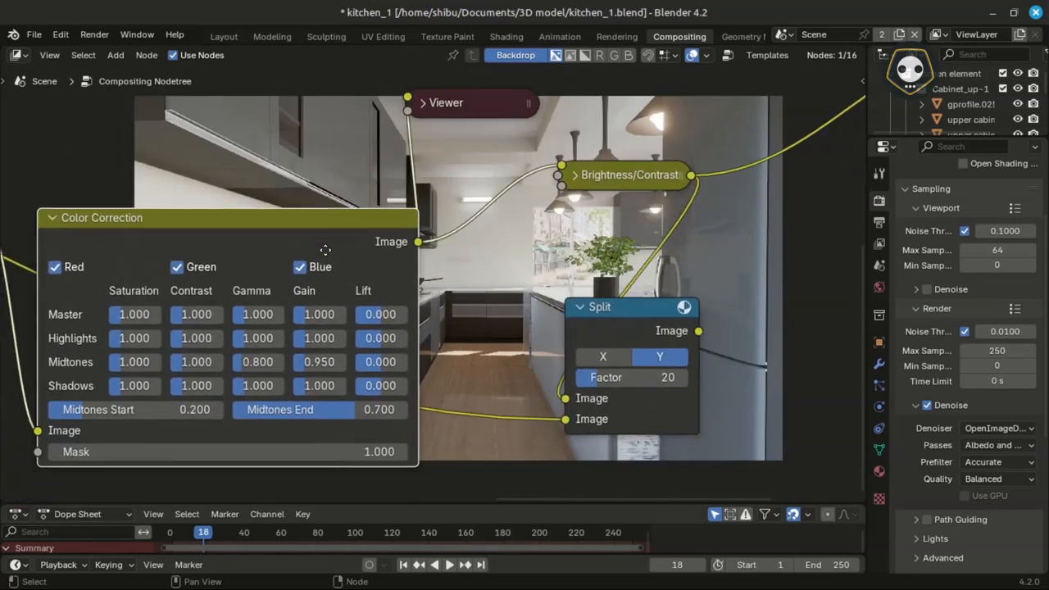
click(54, 216)
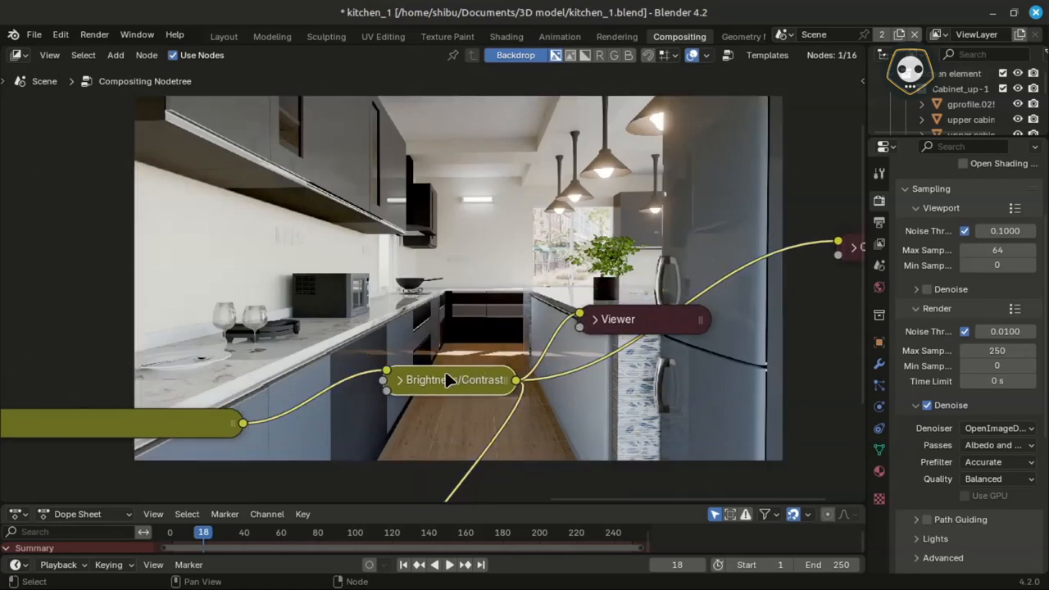
mouse_move(449, 382)
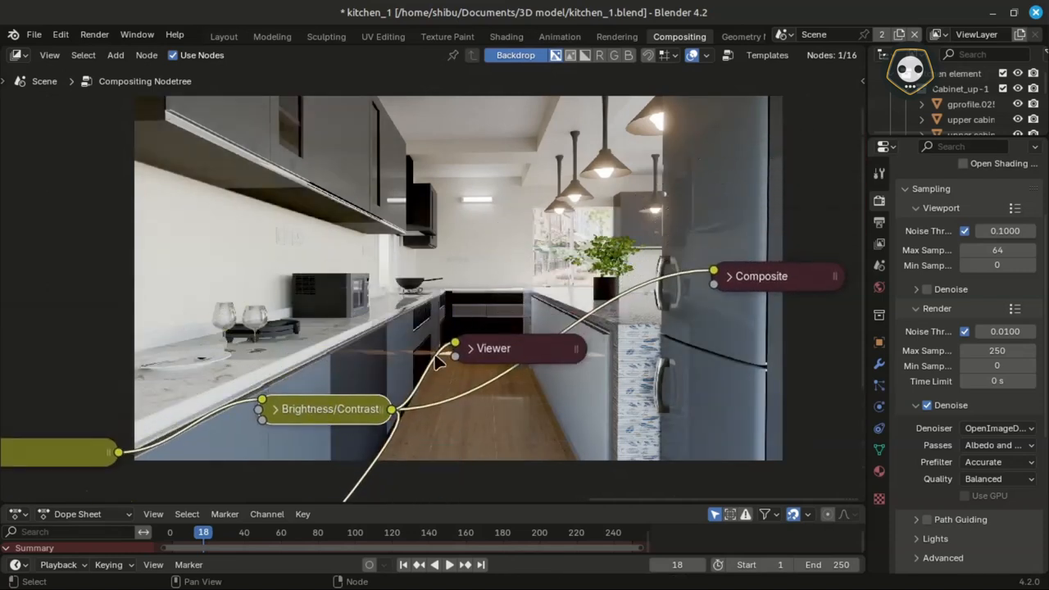
- Drag the Viewer node up above the Composite node at the chain's end
drag(491, 348, 751, 221)
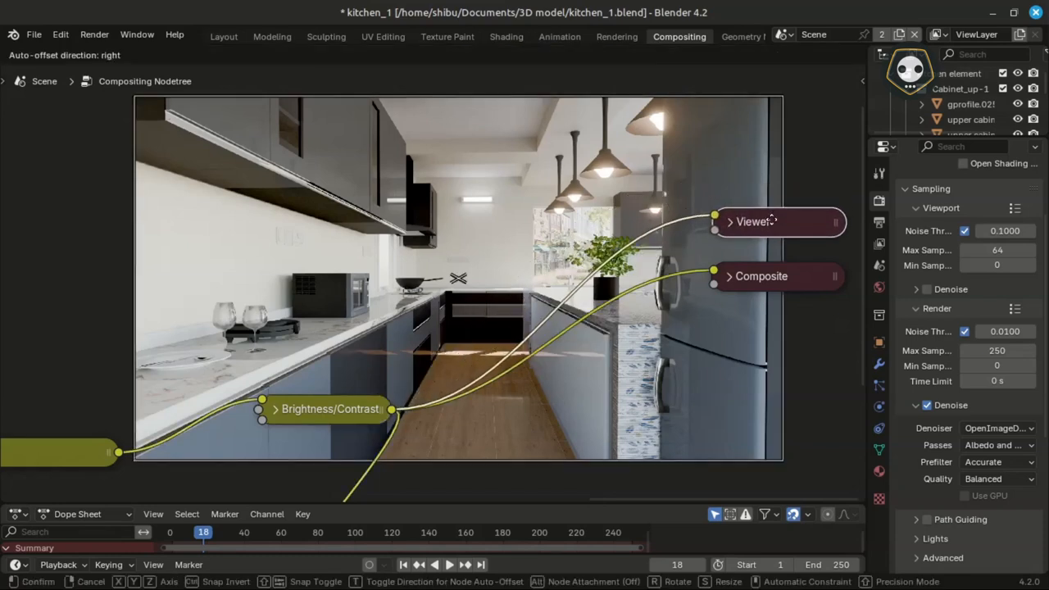